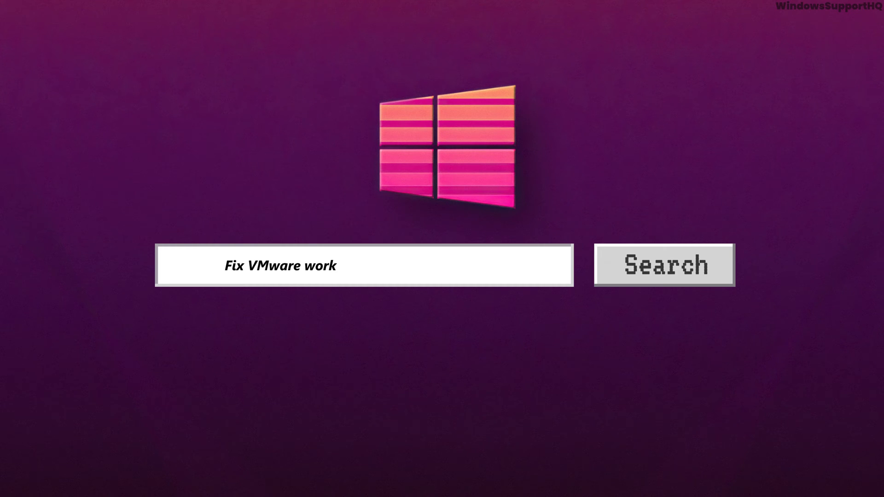
Search Windows with the typed query ending 'station error on Windows'.
type("station error on")
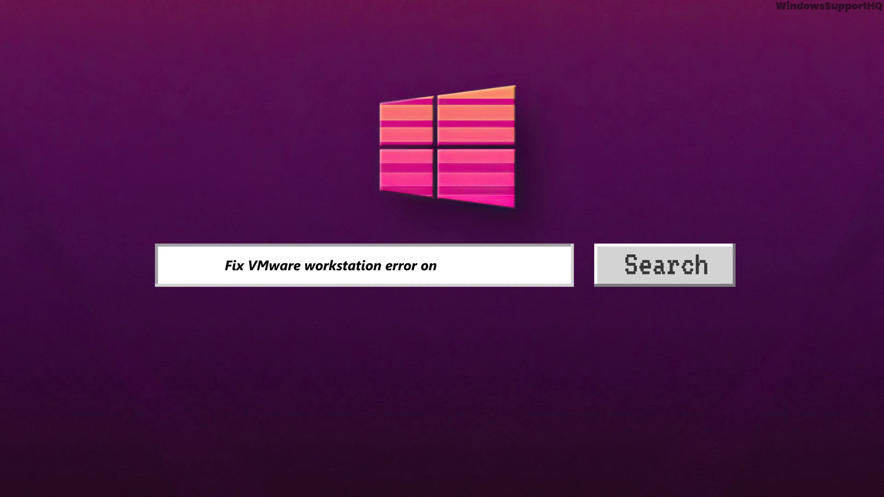
type("Windows")
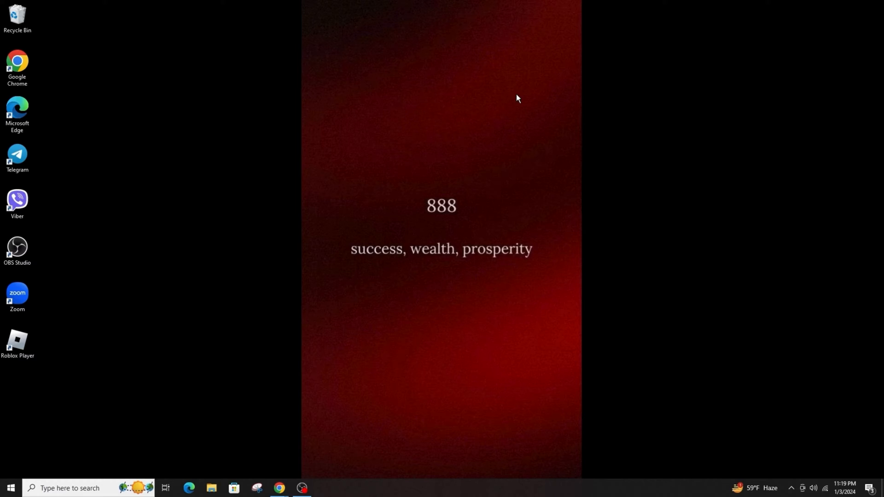
mouse_move(3, 471)
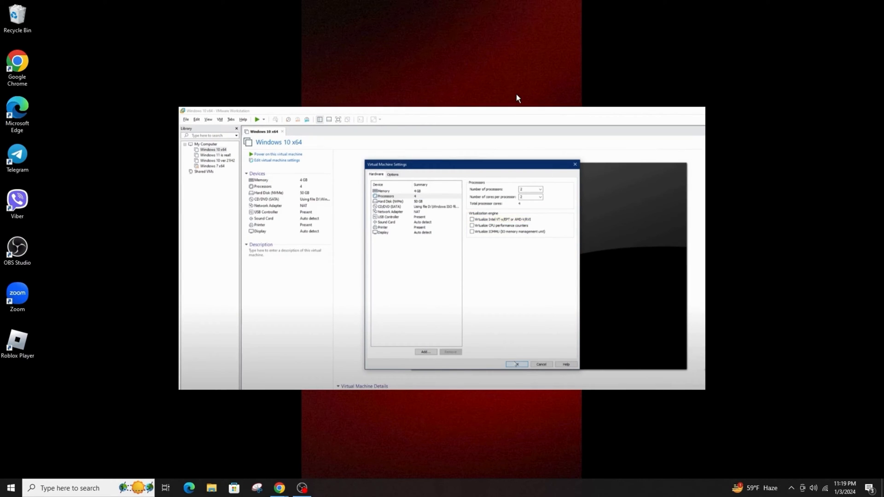
mouse_move(218, 448)
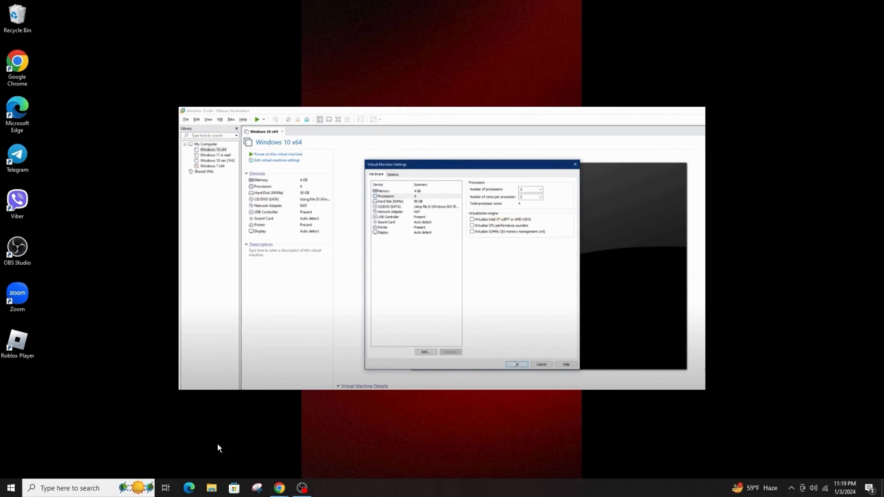
Search 'command' for the admin console, then search 'turn windows features on or off' and choose the result.
type("com")
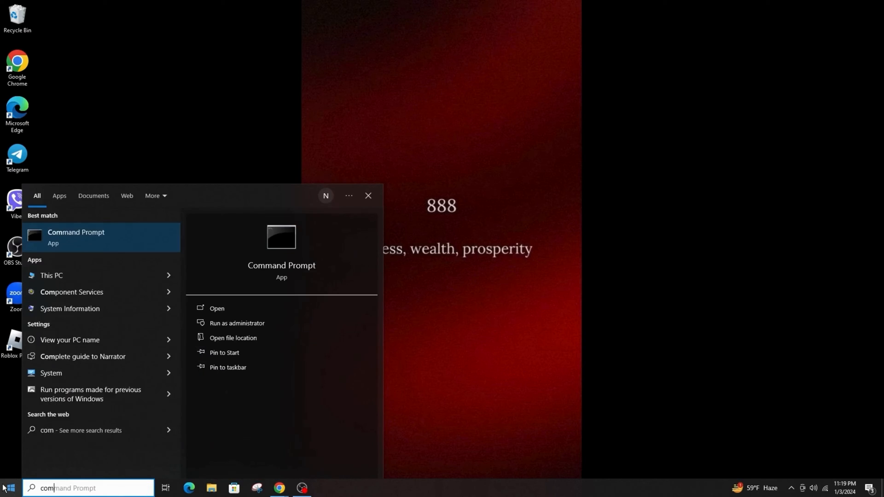
type("mand")
type("exi")
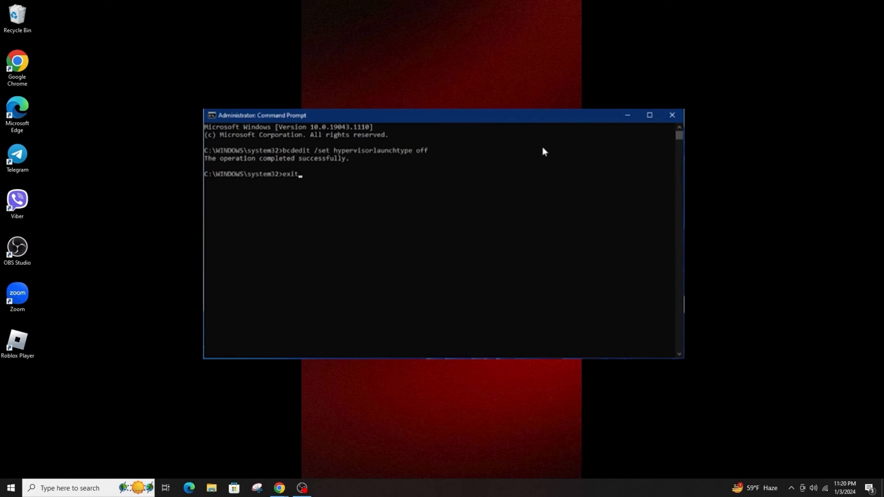
type("turn windows features on or off")
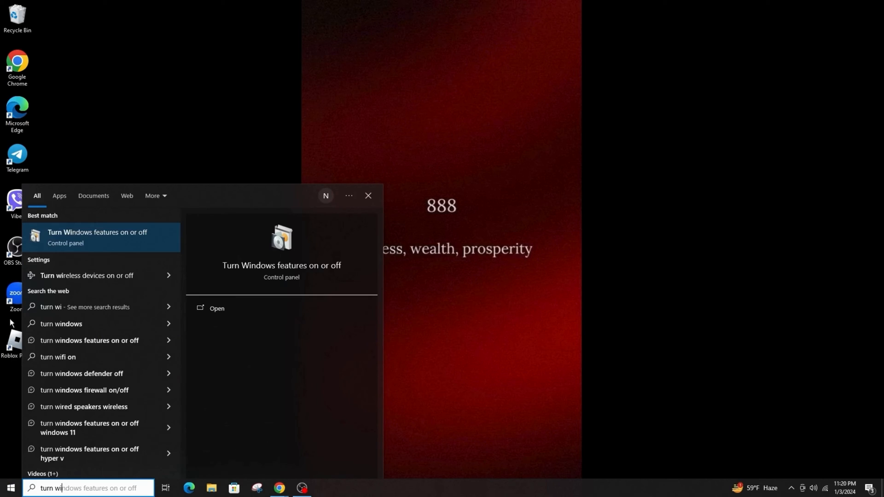
left_click(216, 308)
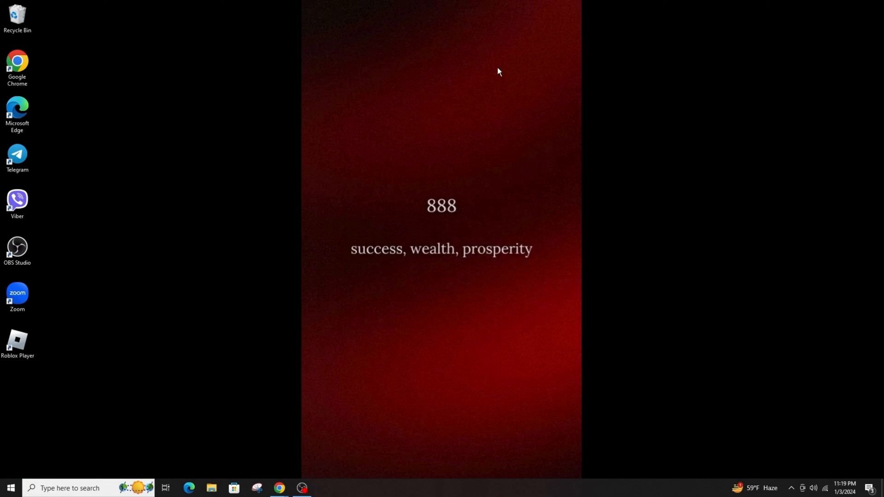
mouse_move(516, 99)
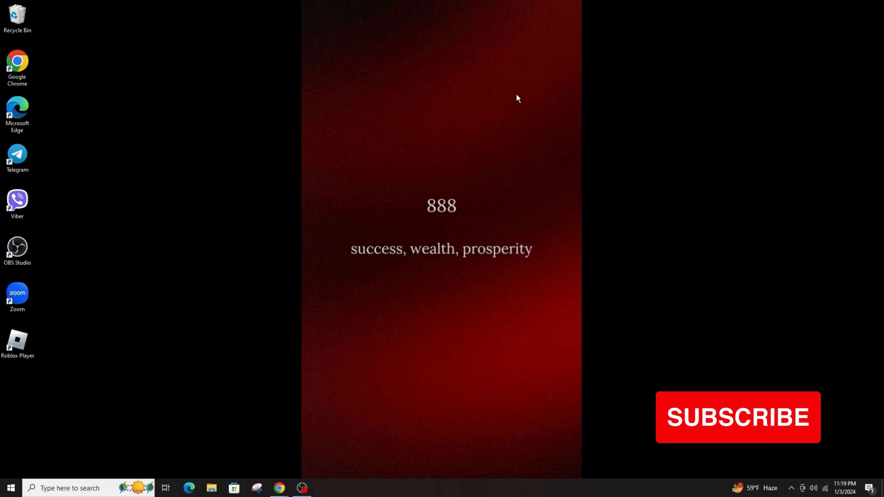
mouse_move(380, 263)
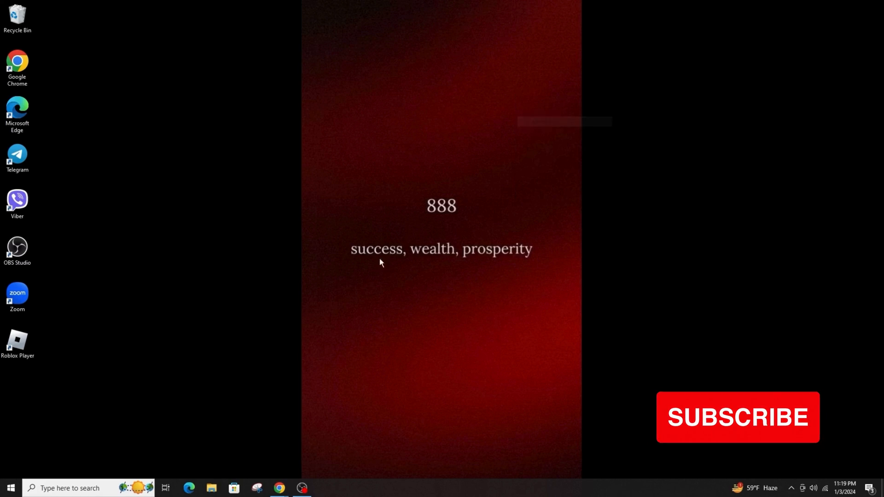